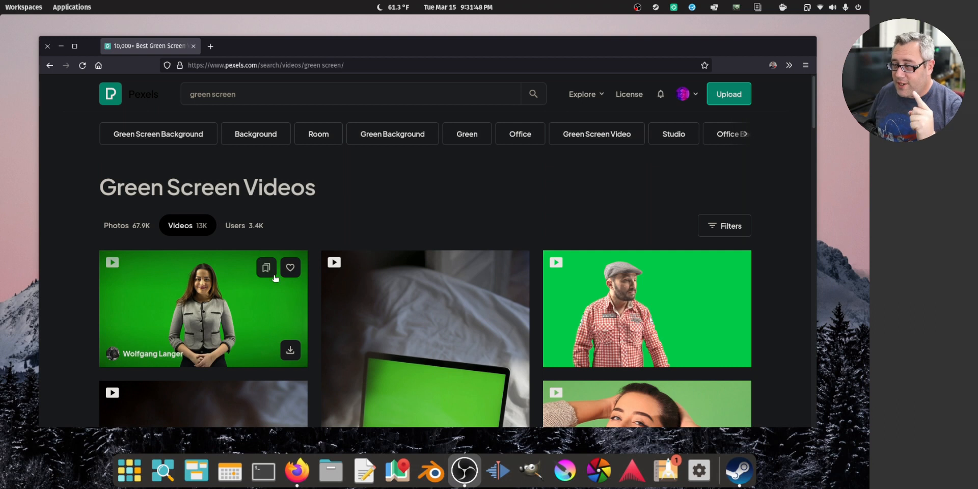
- Download the green-screen woman clip and save it to the Desktop as girl.mp4
click(290, 349)
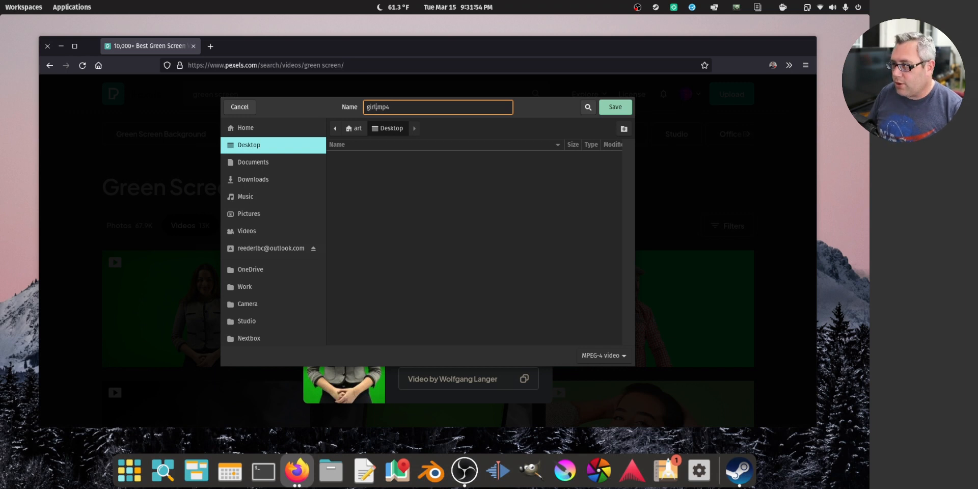
click(614, 107)
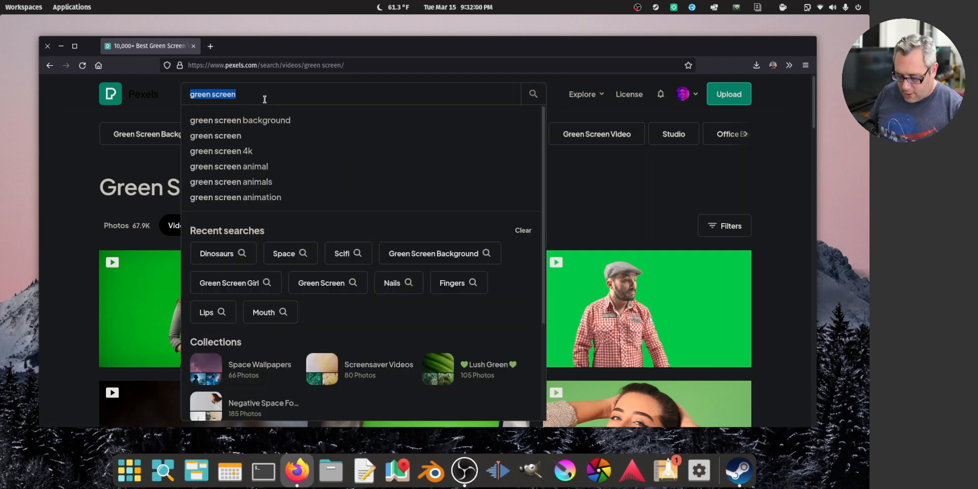
- Search 'background' videos, pick the waterfall clip and save it to the Desktop
text(background)
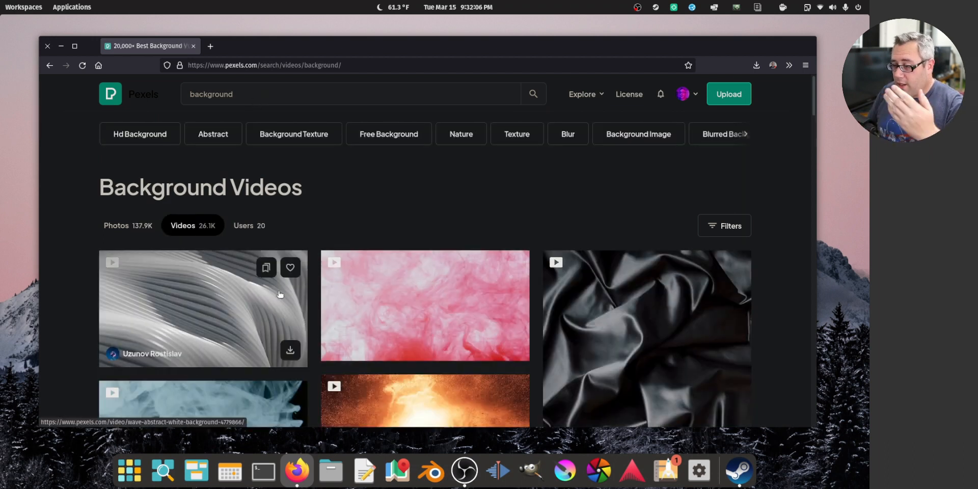
scroll(down, 3)
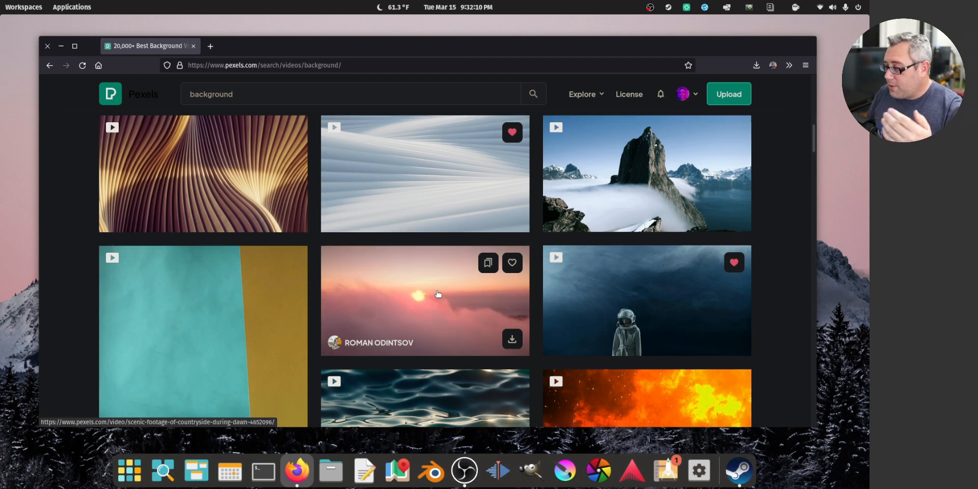
scroll(down, 3)
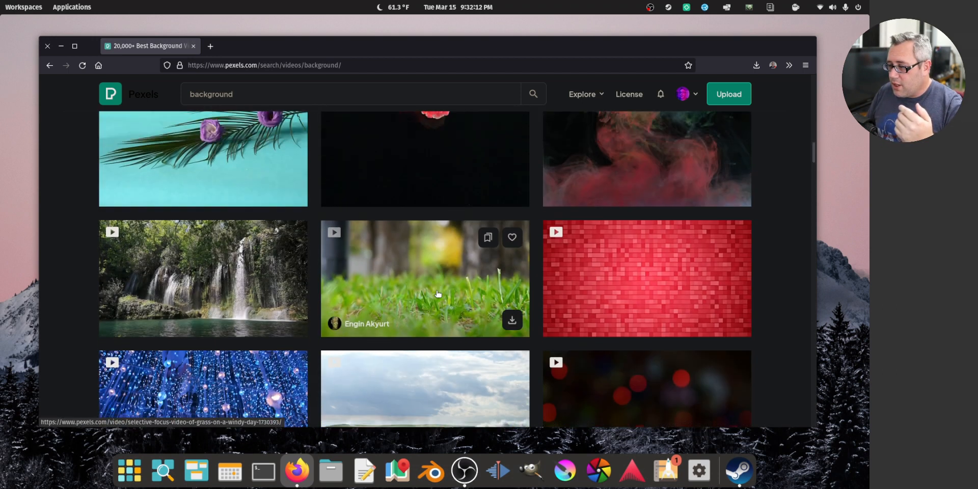
click(424, 278)
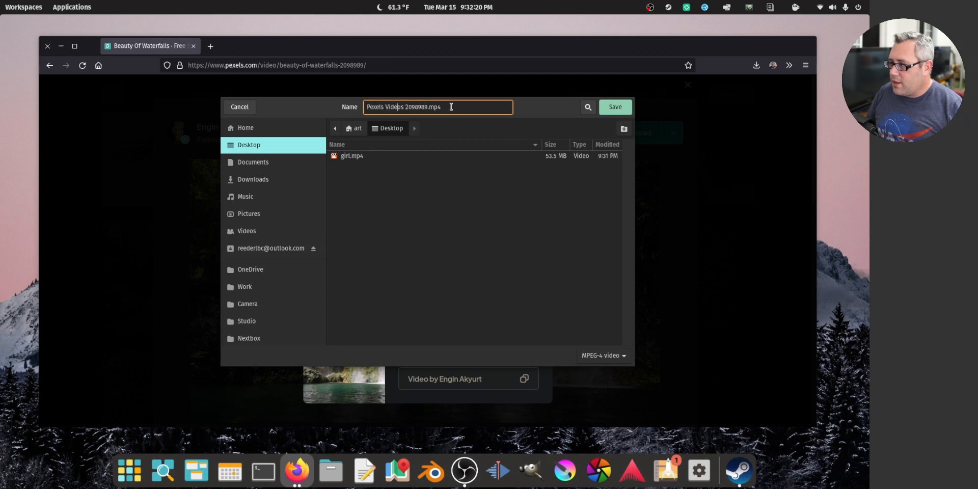
click(613, 107)
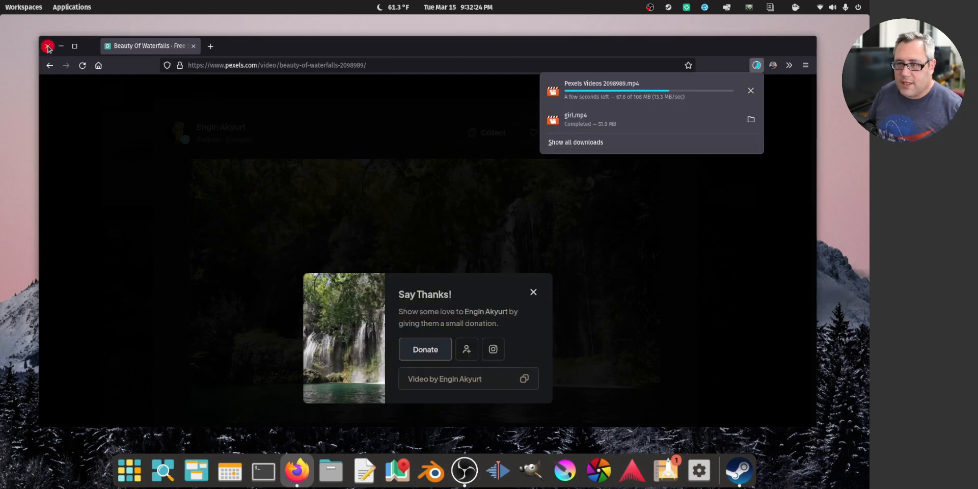
mouse_move(48, 46)
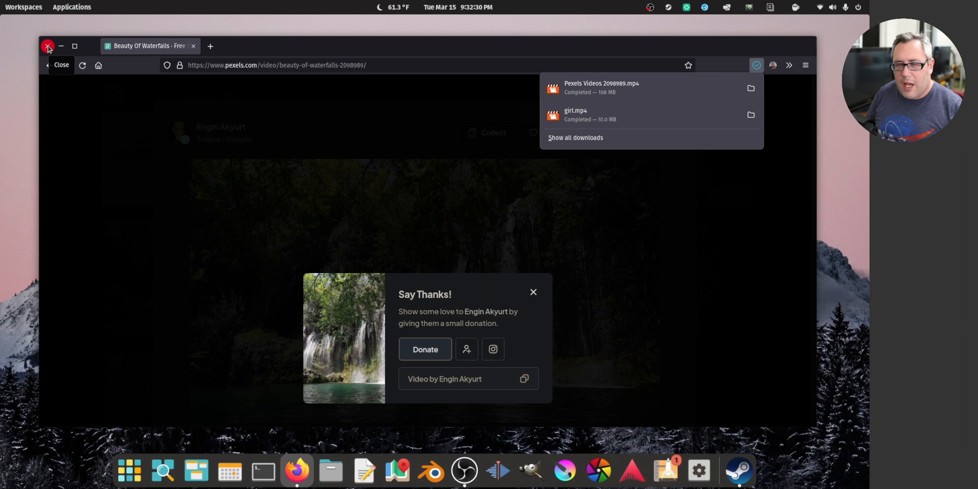
- Close the browser and preview girl.mp4 and the waterfall clip from the Desktop folder in Files
click(48, 46)
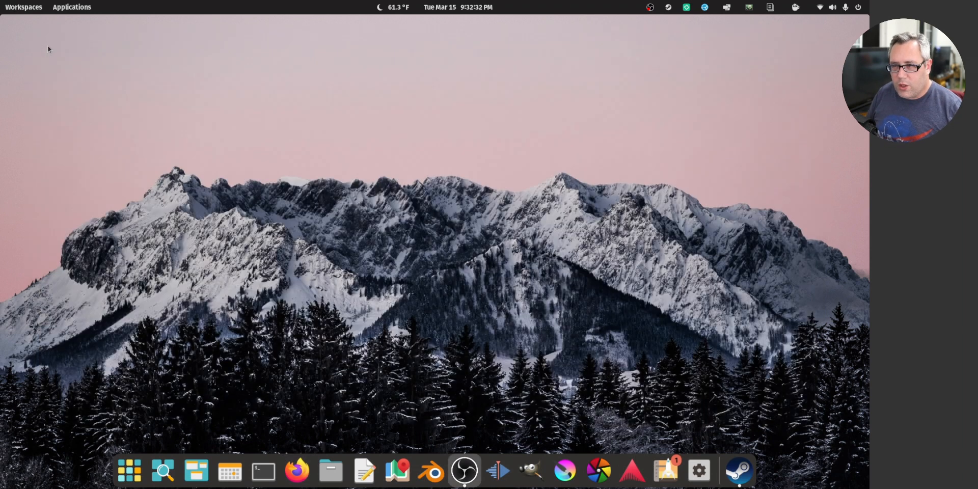
mouse_move(124, 274)
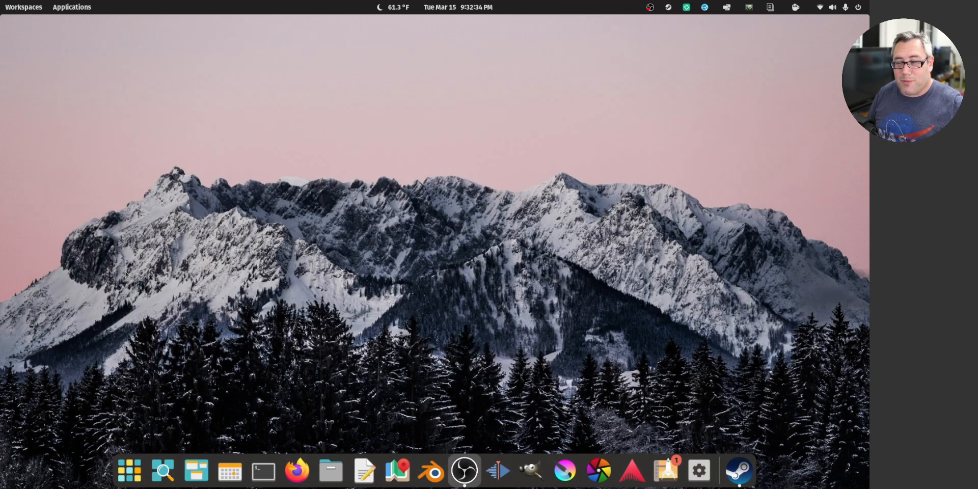
mouse_move(330, 470)
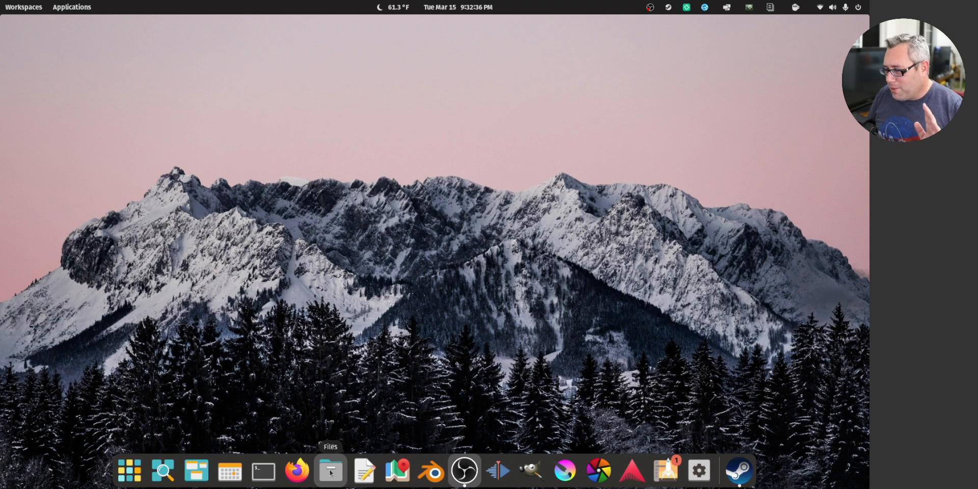
click(330, 470)
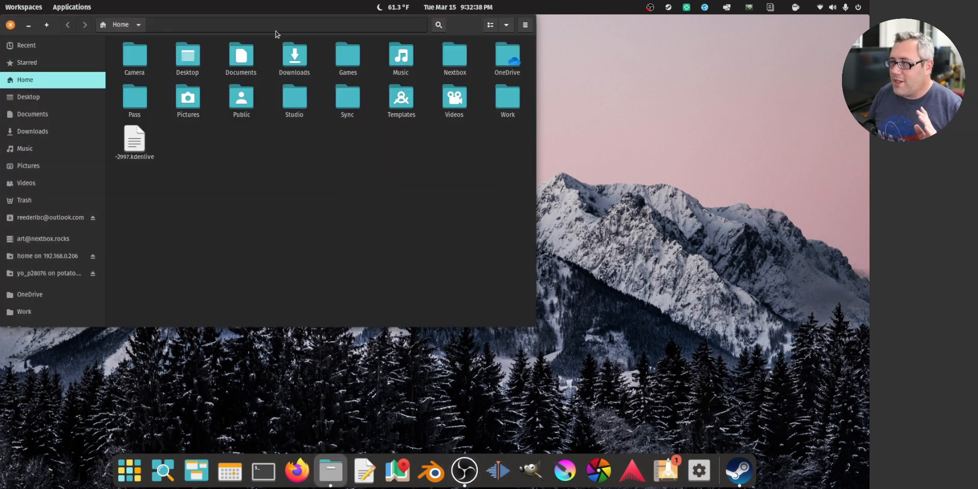
double_click(186, 55)
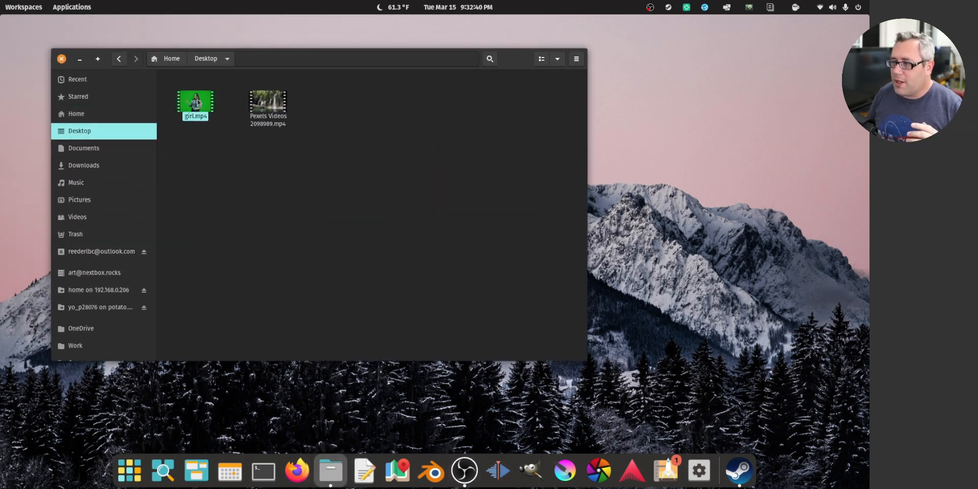
double_click(196, 103)
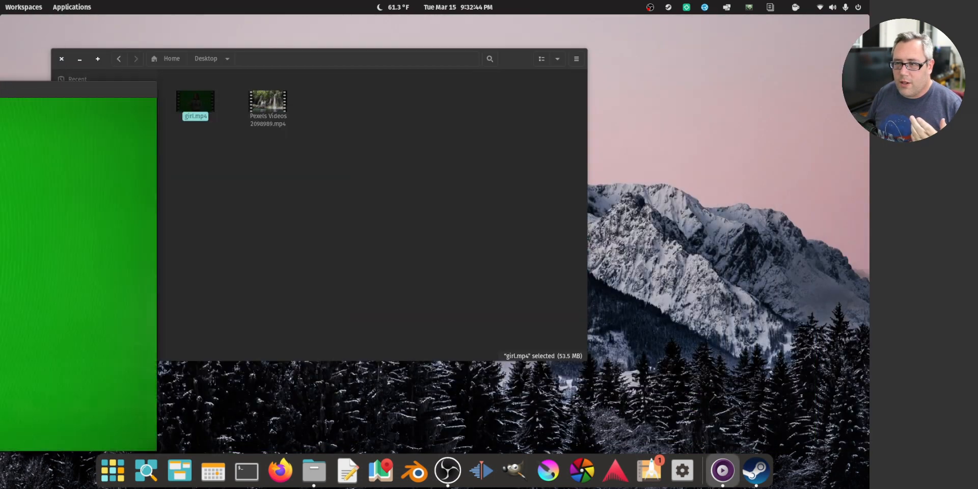
double_click(196, 101)
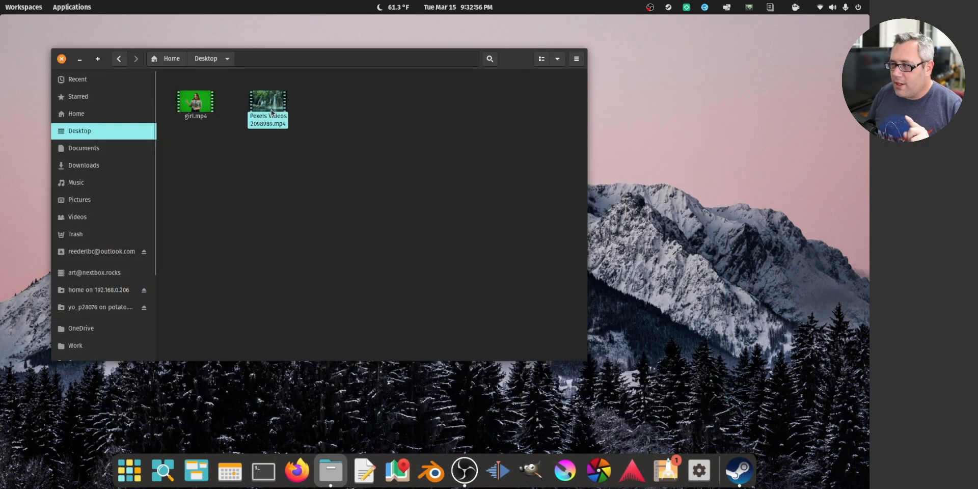
double_click(268, 100)
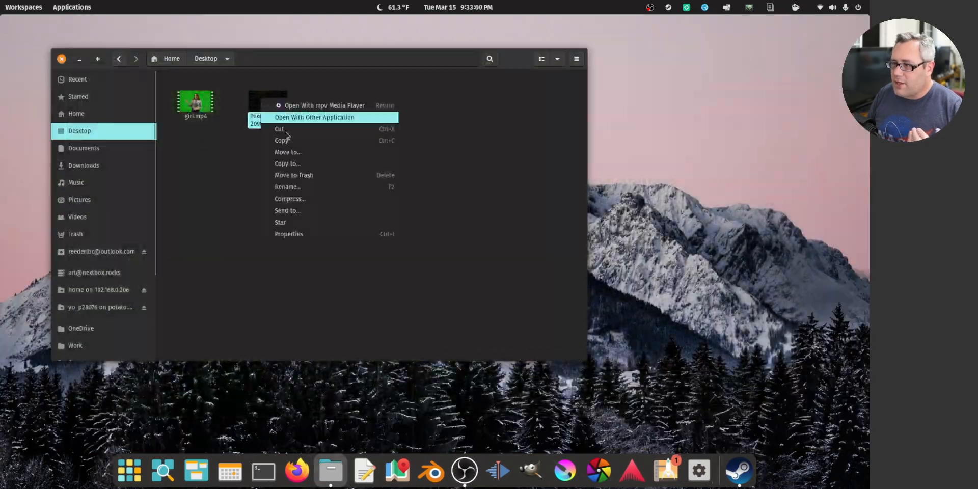
- Check the clips' Audio/Video properties confirm 3840×2160, then launch Blender
click(288, 235)
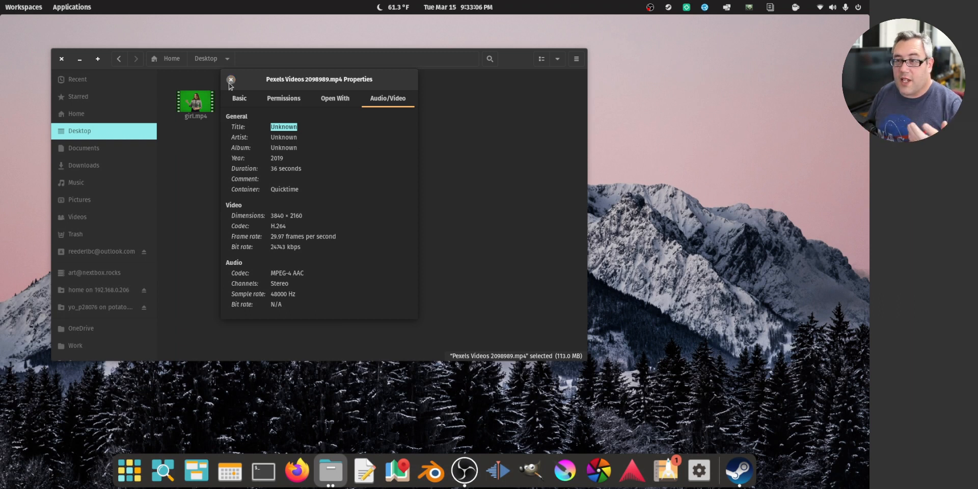
right_click(196, 99)
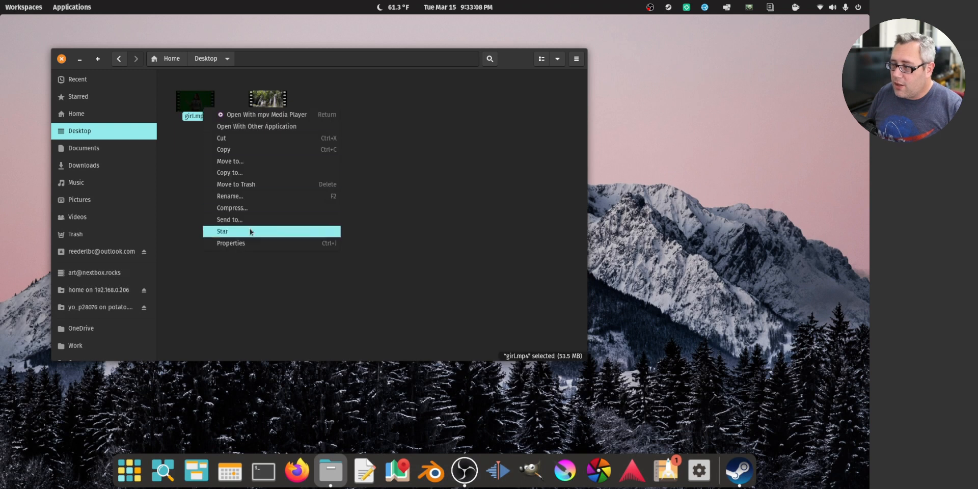
click(230, 242)
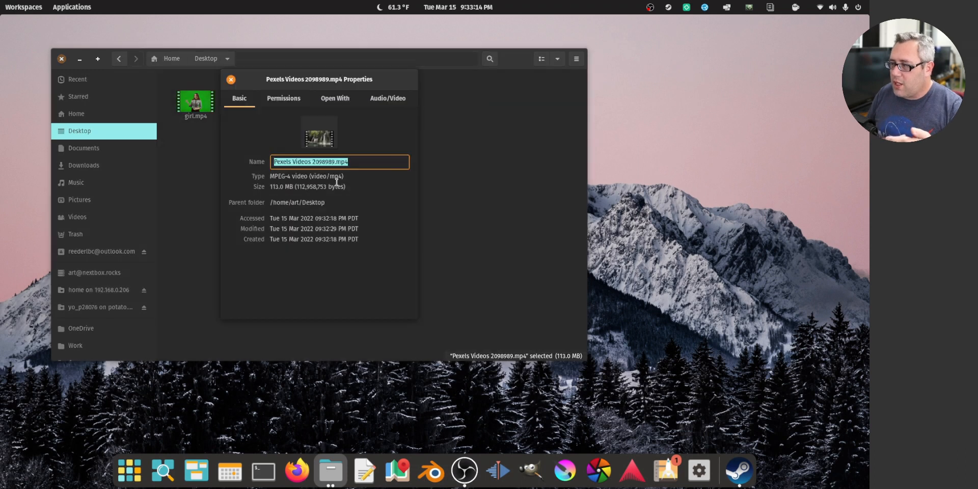
click(387, 98)
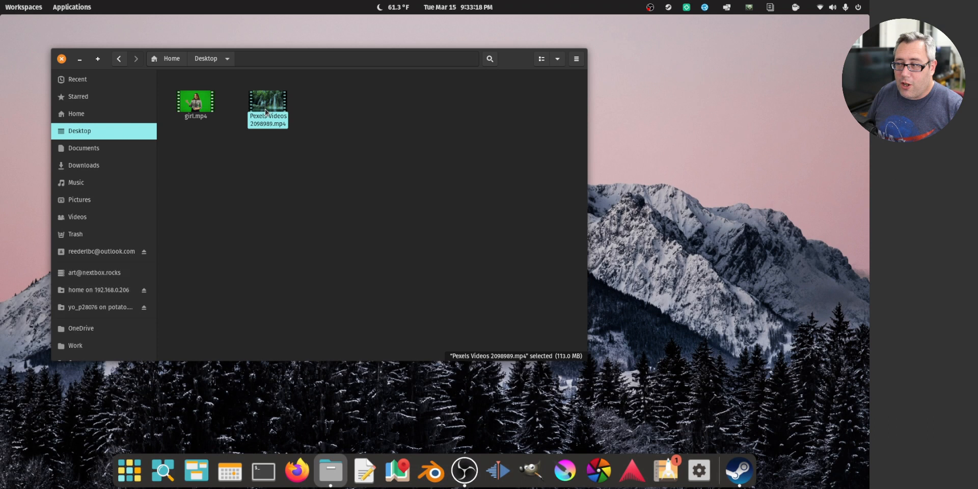
click(60, 58)
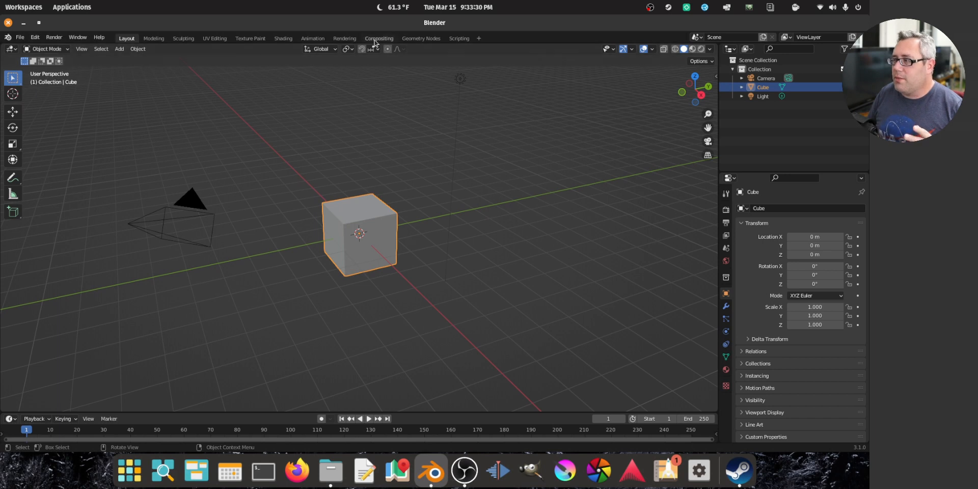
- Switch to the Compositing workspace and set the render resolution to 3840×2160
click(379, 38)
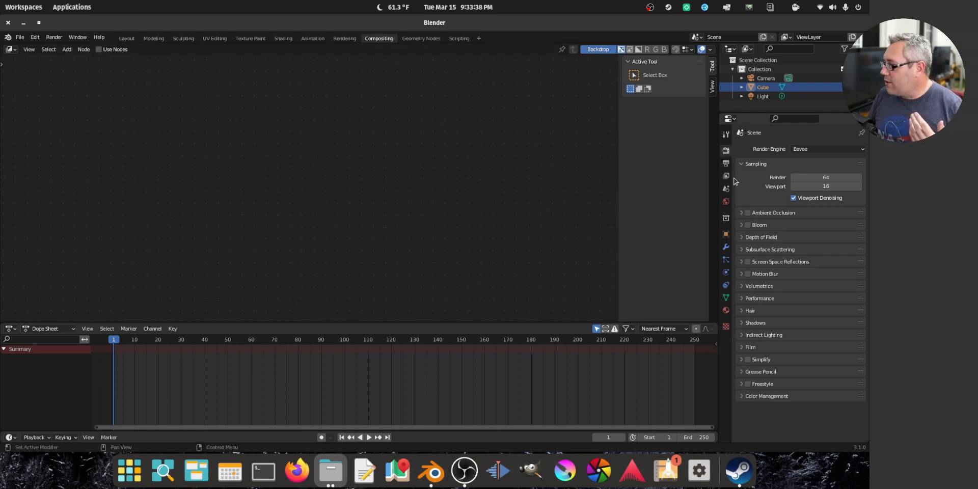
click(726, 150)
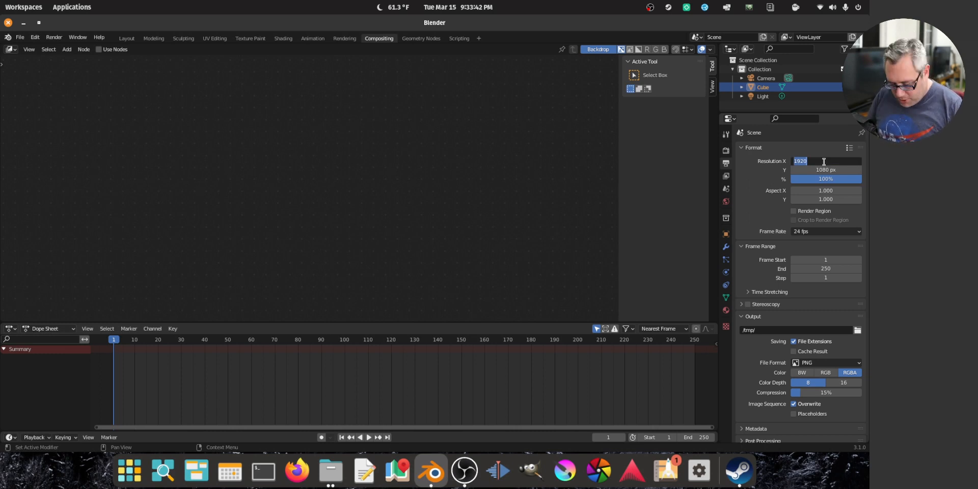
text(3840)
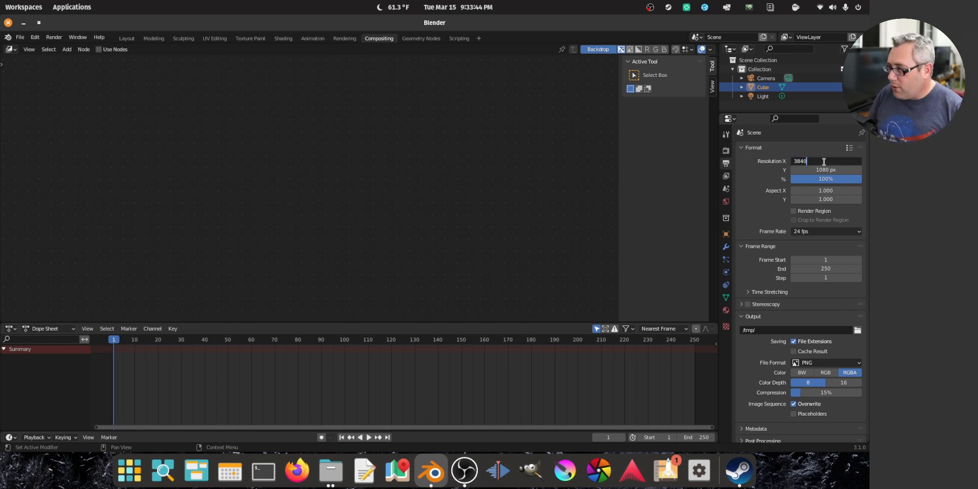
click(825, 170)
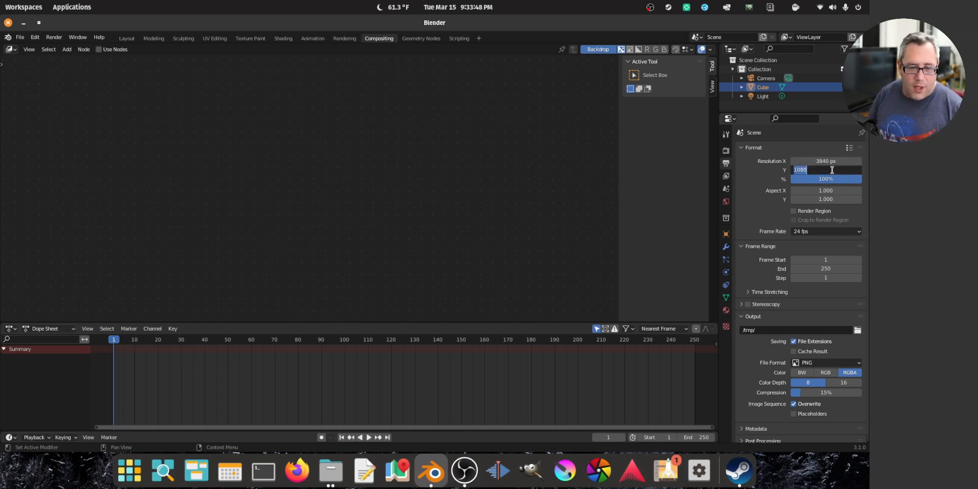
text(216)
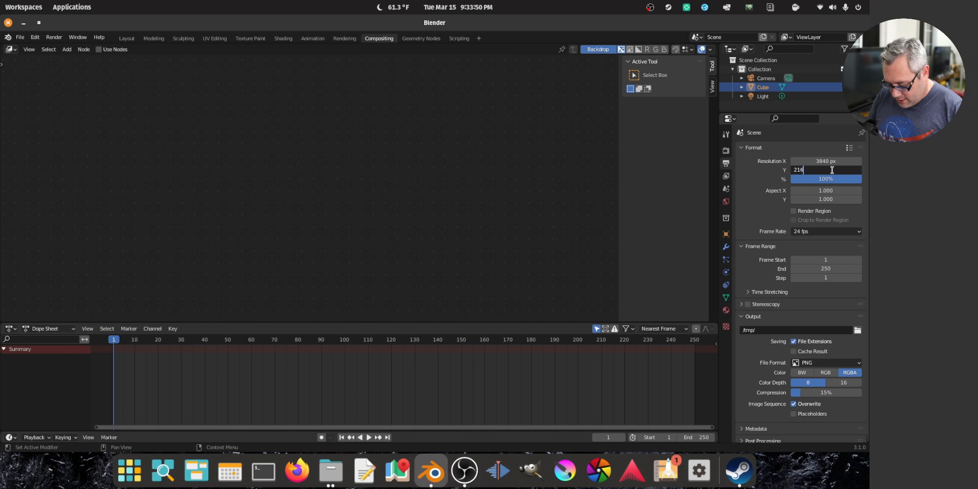
text(2160 px)
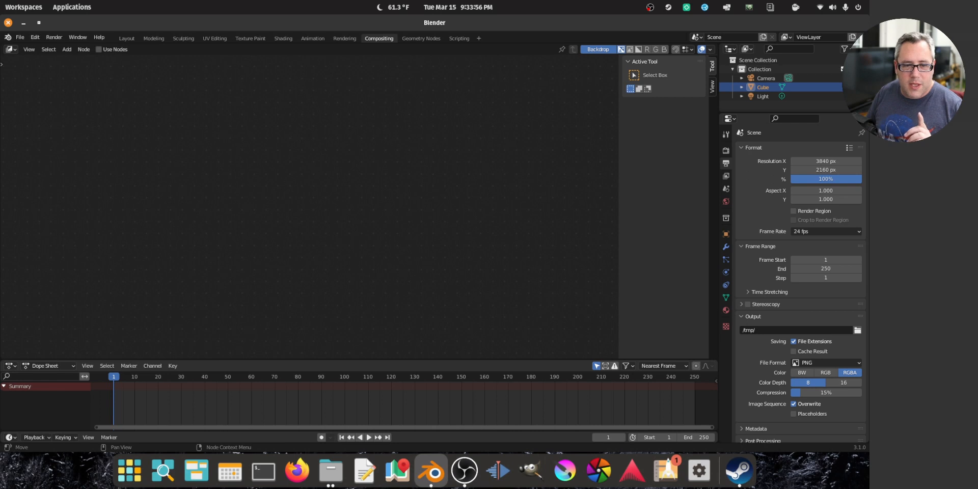
- Enable Use Nodes so the compositing node tree becomes active
click(99, 49)
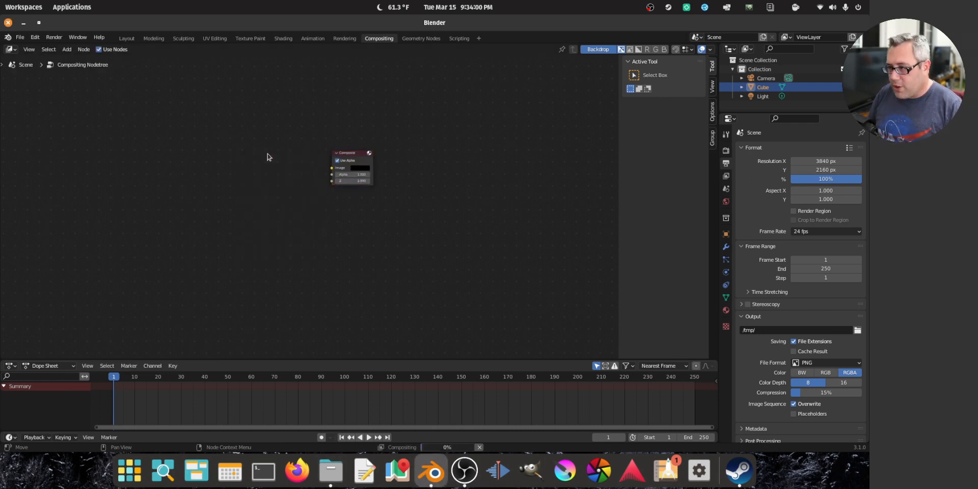
drag(352, 167, 534, 112)
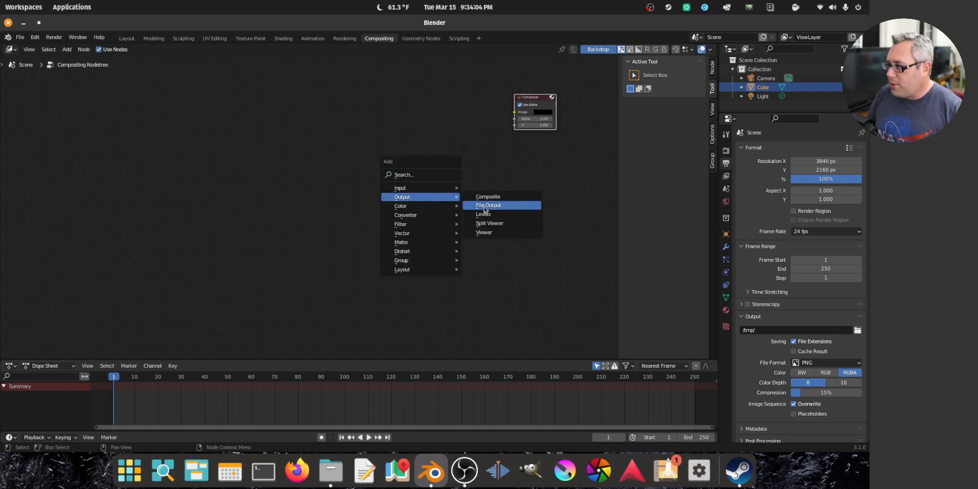
- Add a Viewer node beside the girl.mp4 clip and set the end frame to 150
click(484, 232)
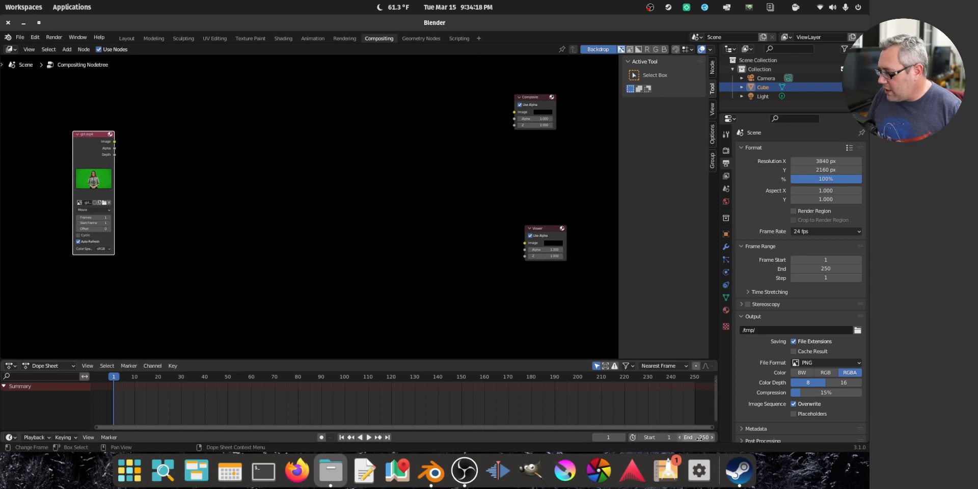
click(701, 437)
text(150)
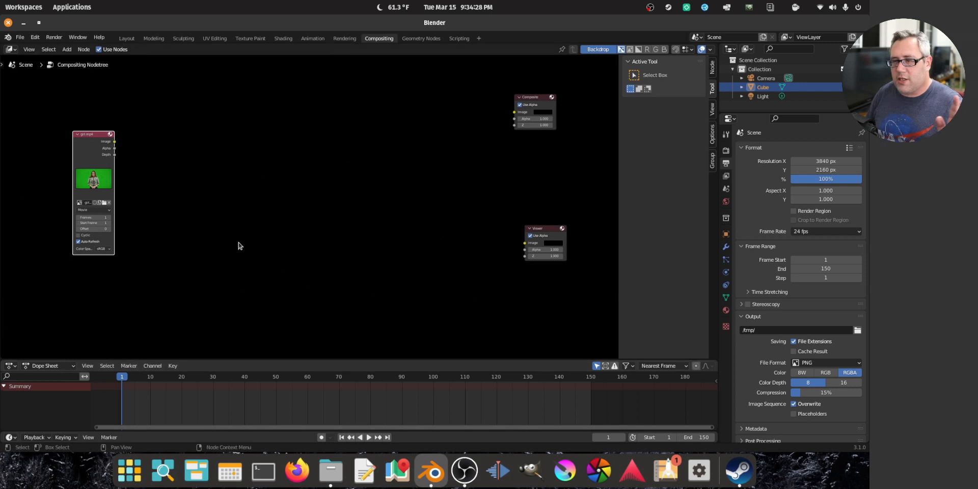
mouse_move(237, 245)
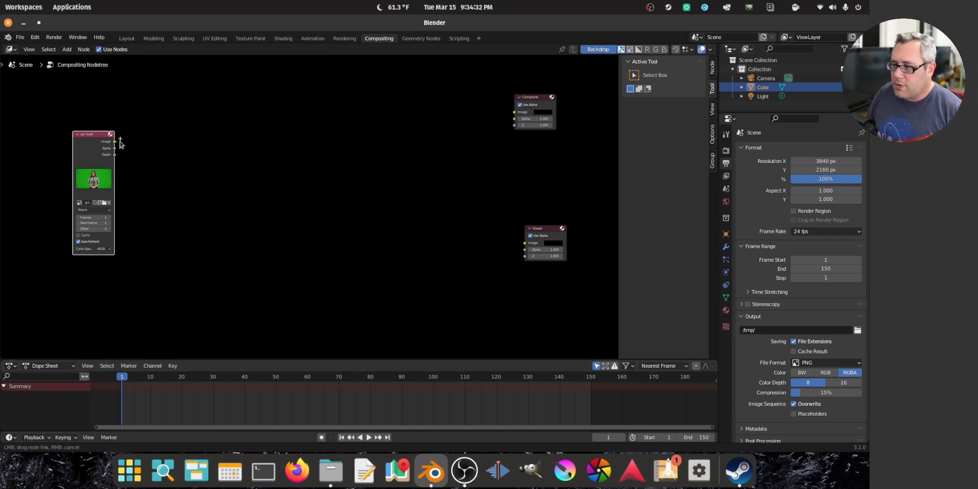
- Feed girl.mp4's image into Composite and Viewer and fit the backdrop preview
drag(115, 141, 516, 112)
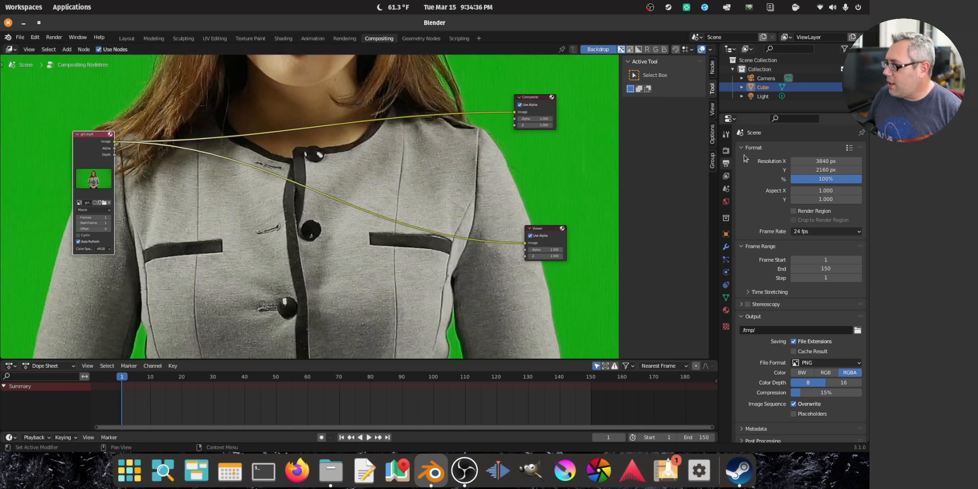
click(663, 128)
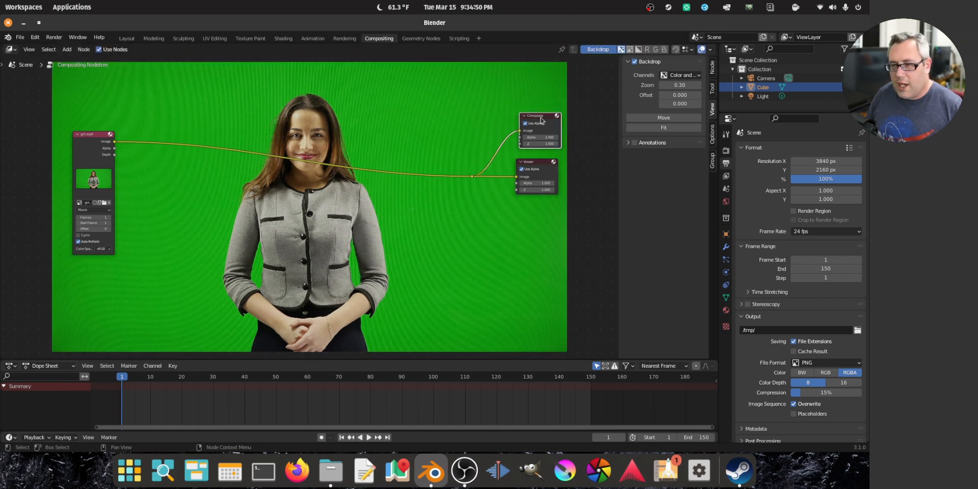
mouse_move(406, 182)
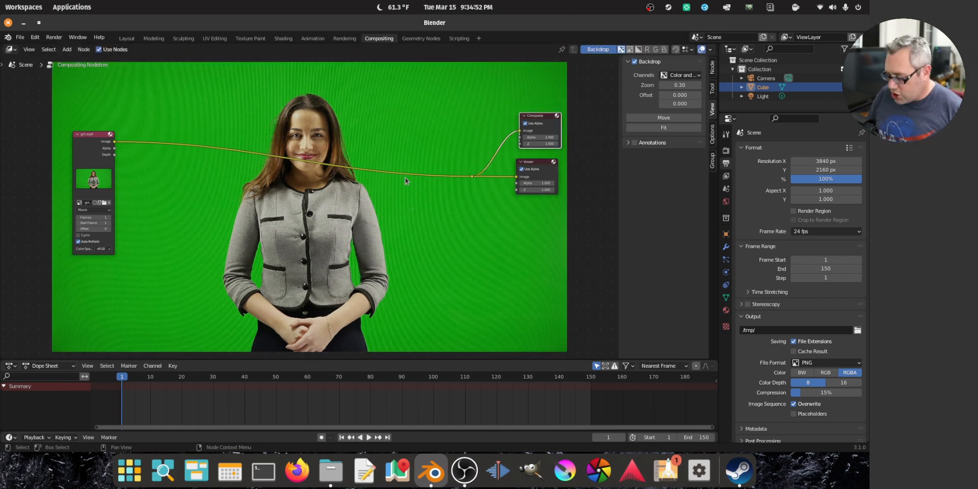
mouse_move(404, 215)
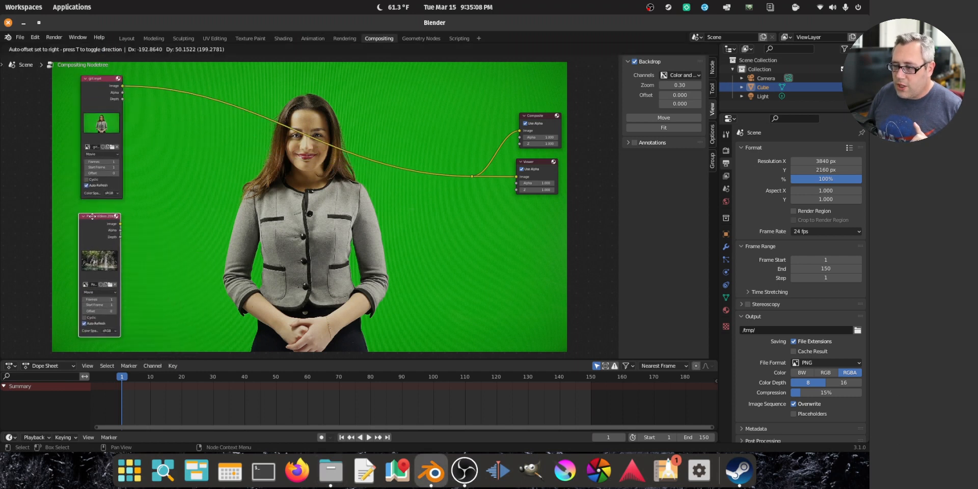
- Place the waterfall Movie Clip node under the girl node and scrub the footage to frame 117
click(276, 376)
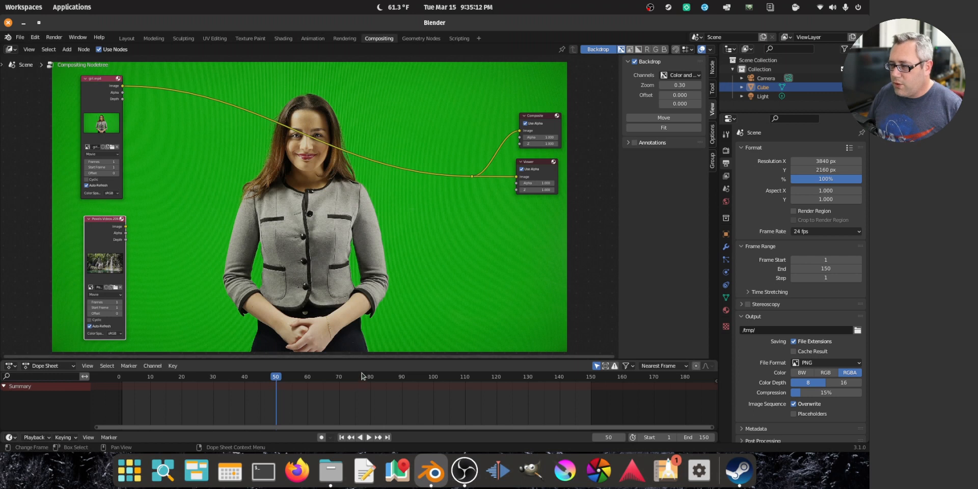
click(368, 377)
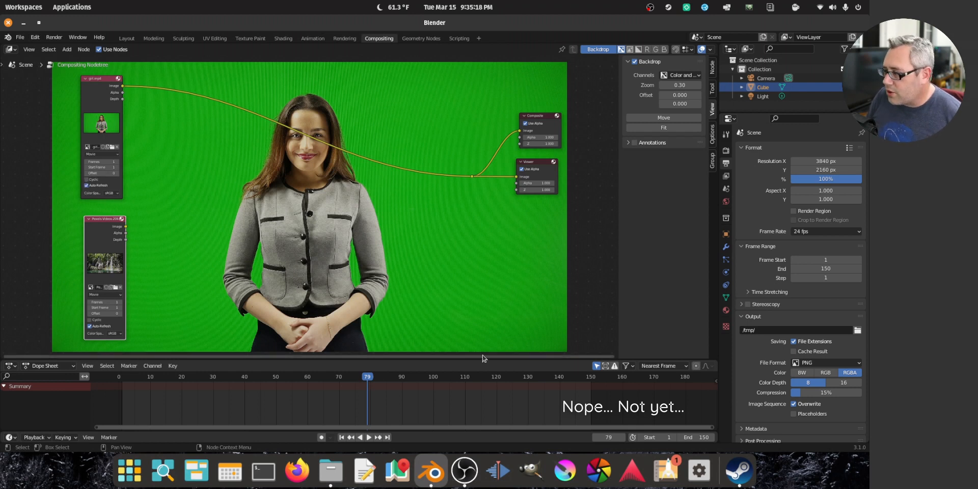
click(487, 376)
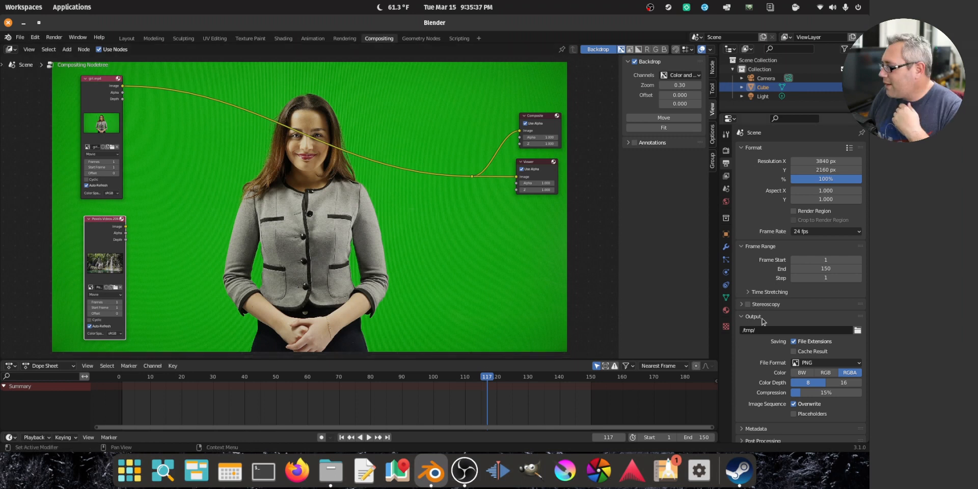
- Set Color Management's View Transform to Standard in Render Properties
click(725, 149)
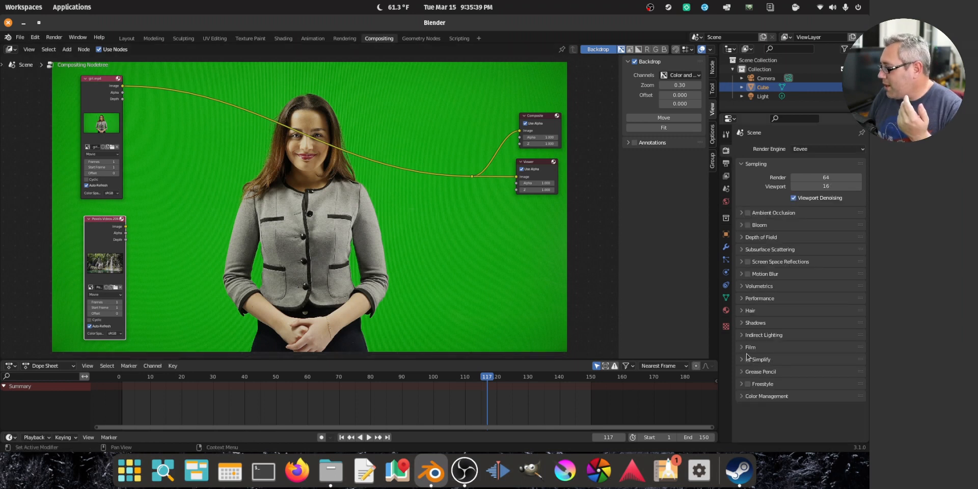
click(825, 423)
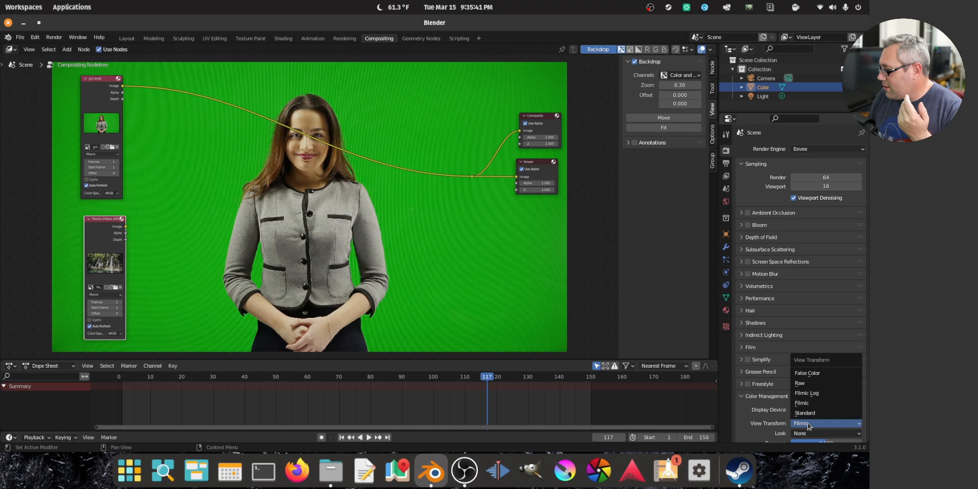
click(805, 413)
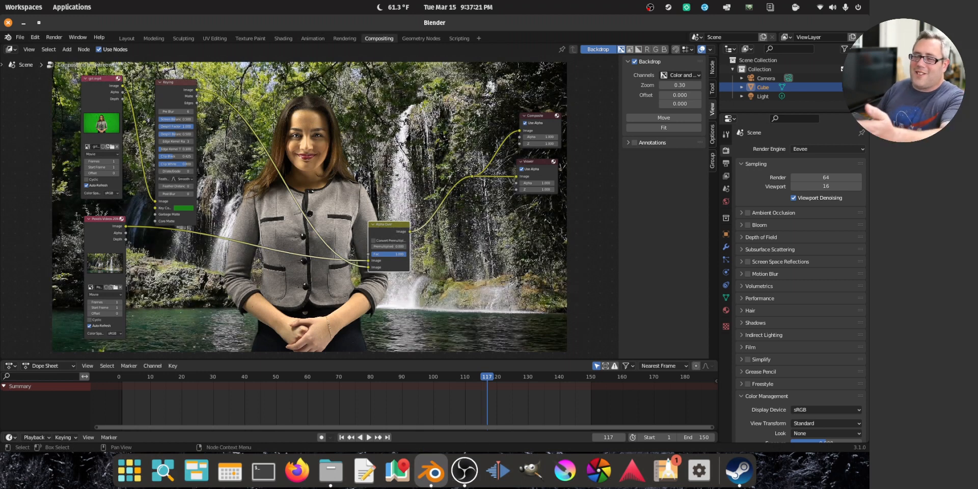
- Preview the keyed woman over the waterfall at another timeline frame
click(194, 377)
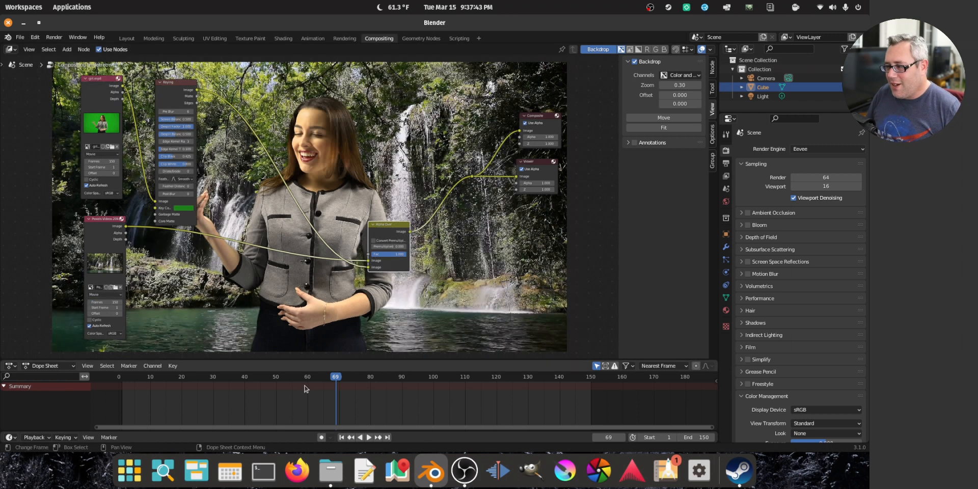
click(267, 376)
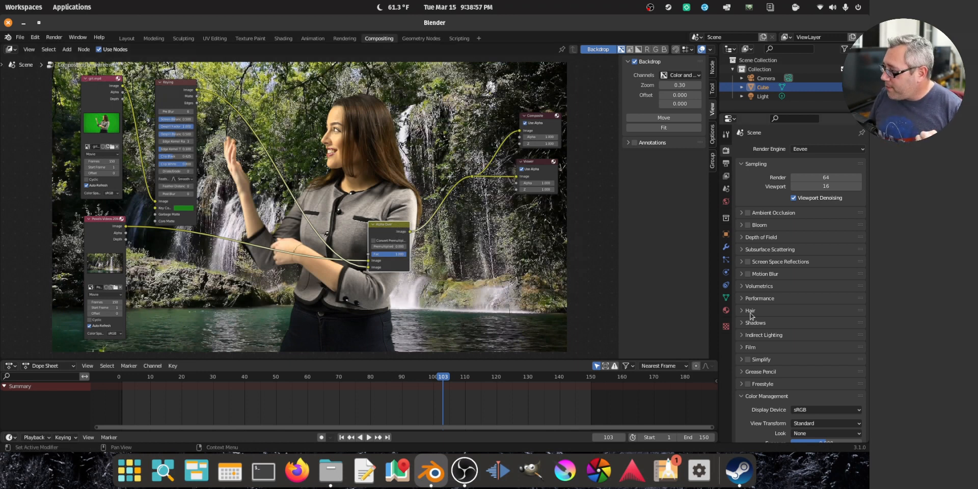
- Show the Output Properties with PNG RGBA format at 3840×2160
click(725, 165)
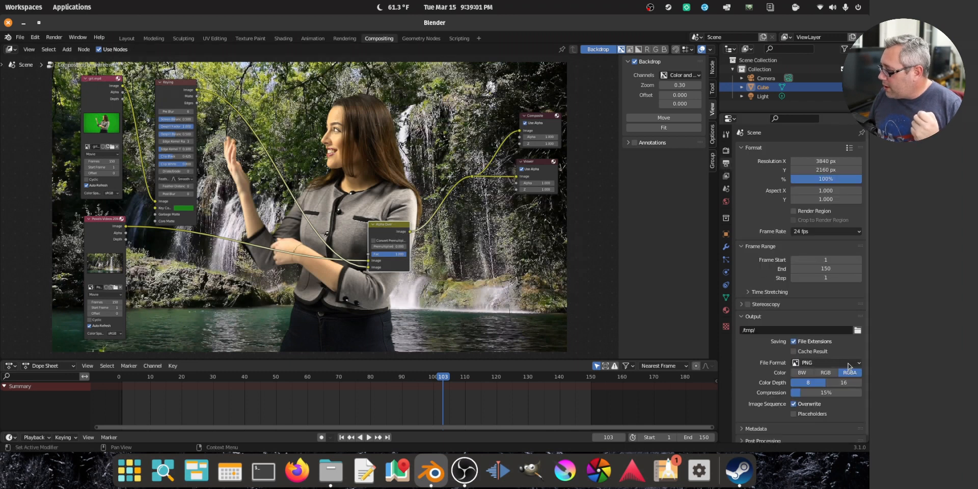
- Switch the render output to FFmpeg Video in an MPEG-4 container
click(823, 363)
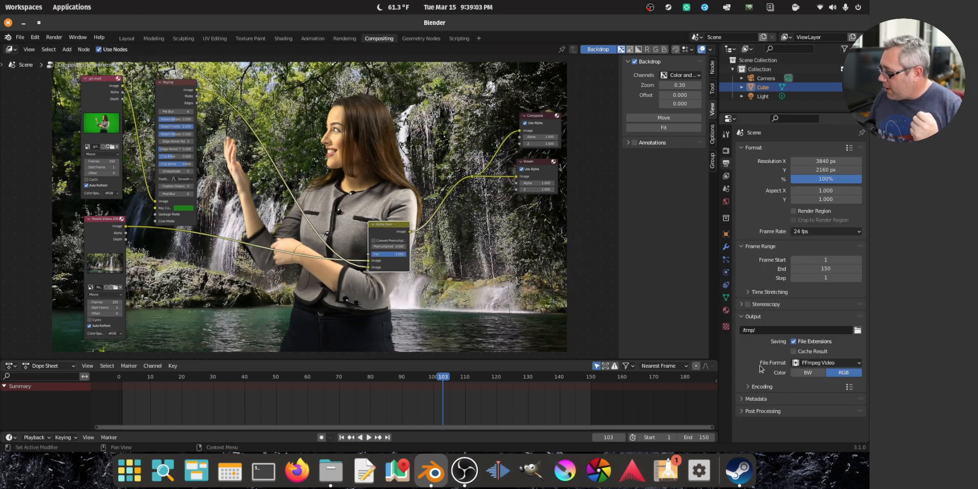
click(824, 345)
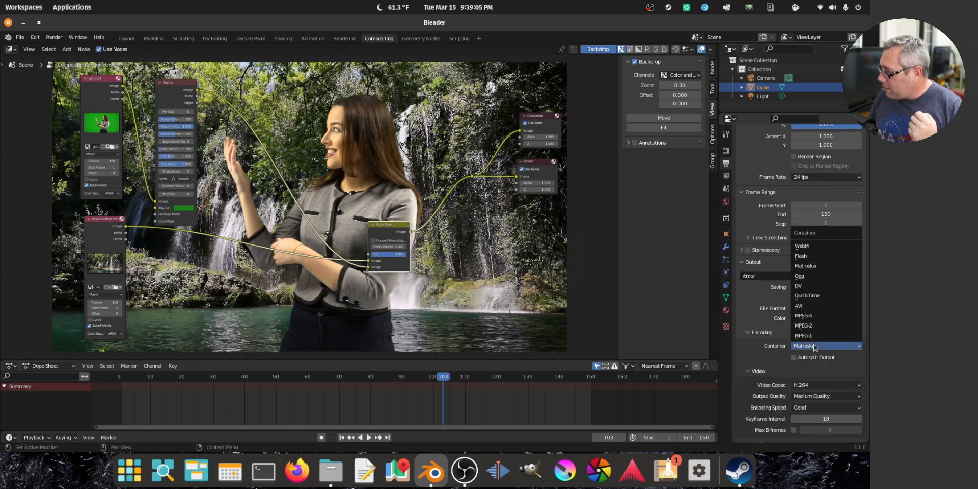
mouse_move(814, 315)
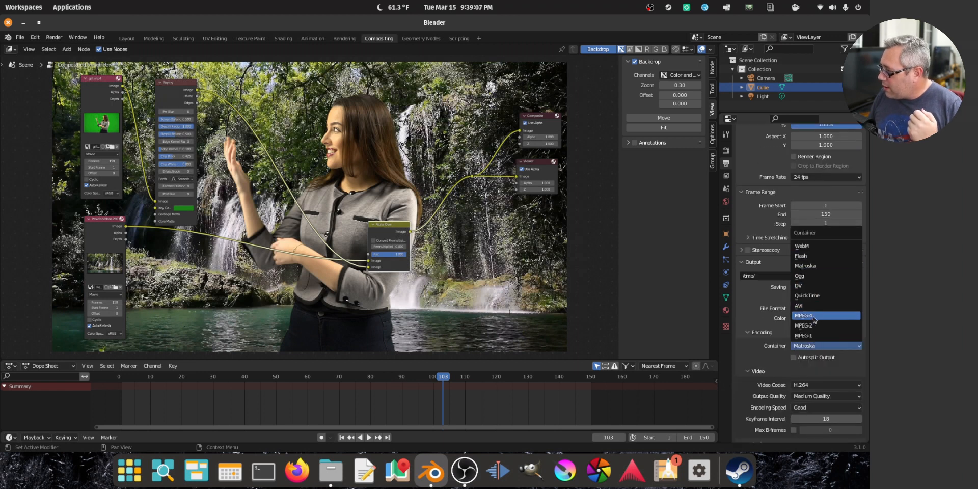
click(824, 384)
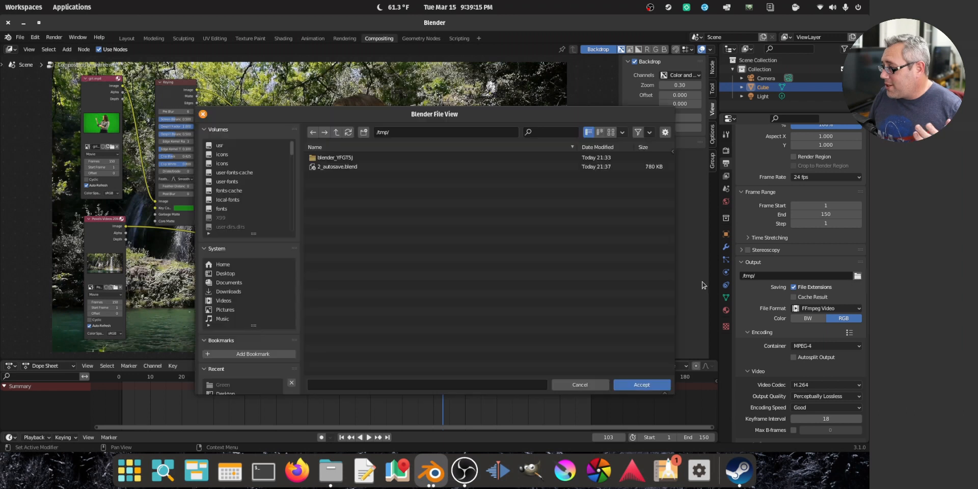
- Set the output file to green.mp4 on the Desktop (/home/art/Desktop/green.mp4)
click(225, 273)
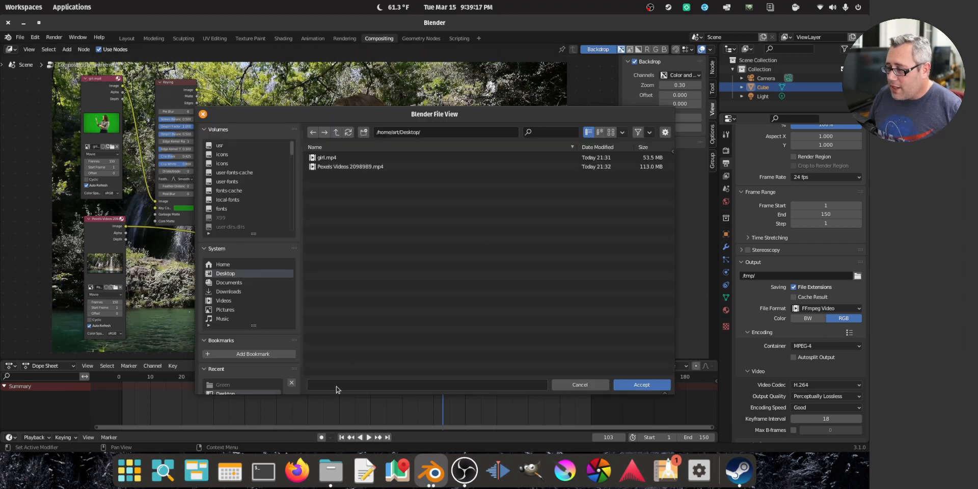
click(427, 384)
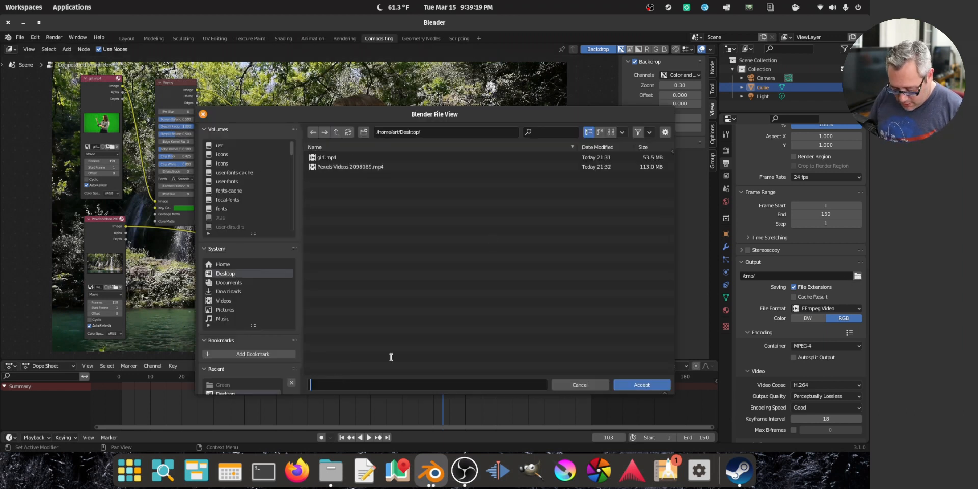
text(green.m)
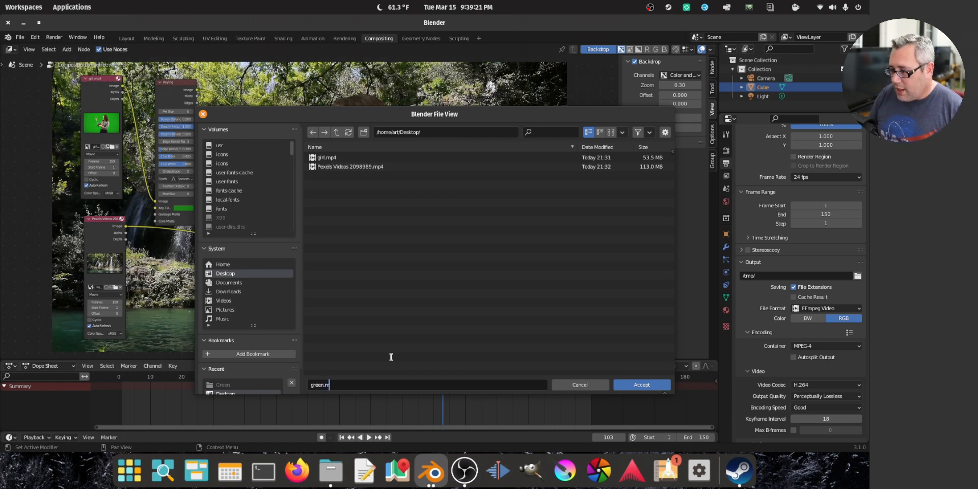
text(p4)
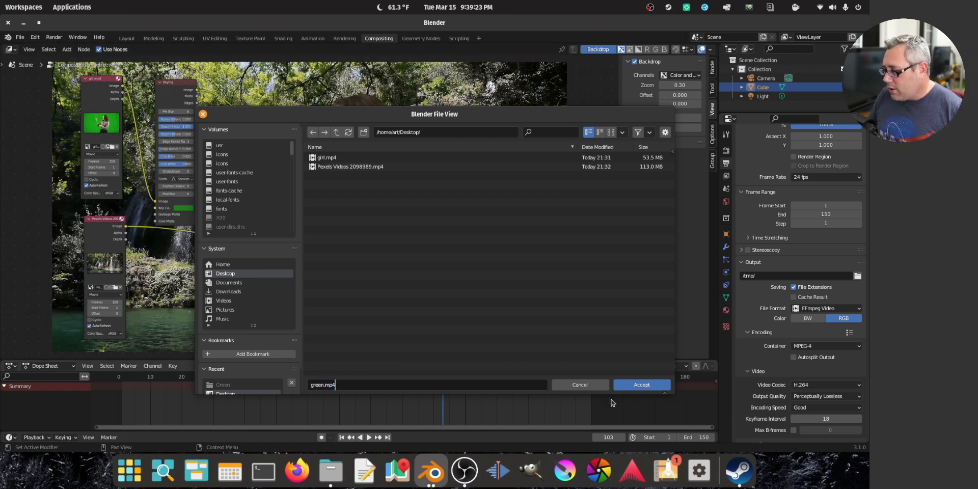
click(641, 384)
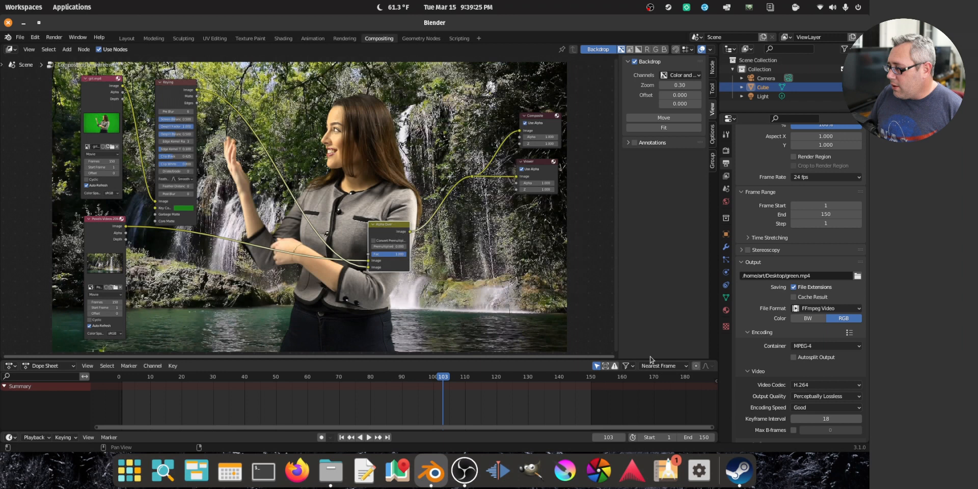
- Launch Render Animation so the composite renders to the video file
click(53, 37)
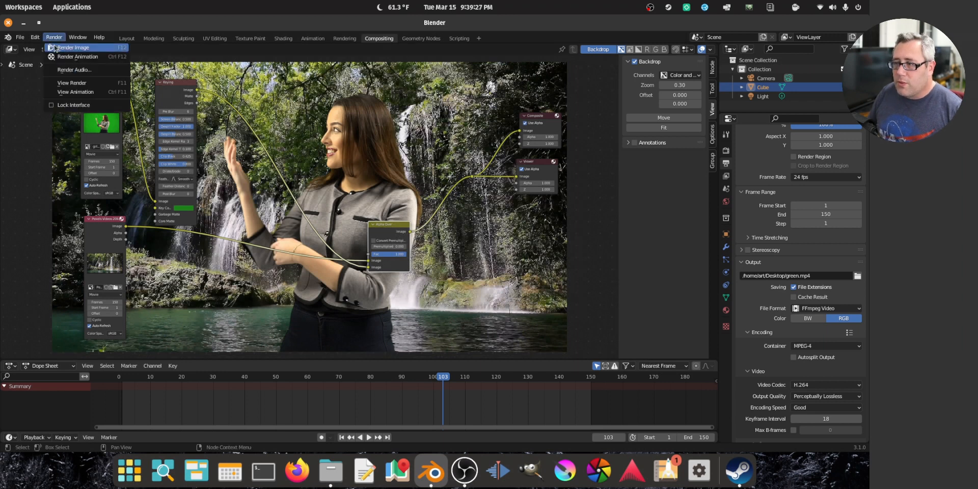
click(73, 48)
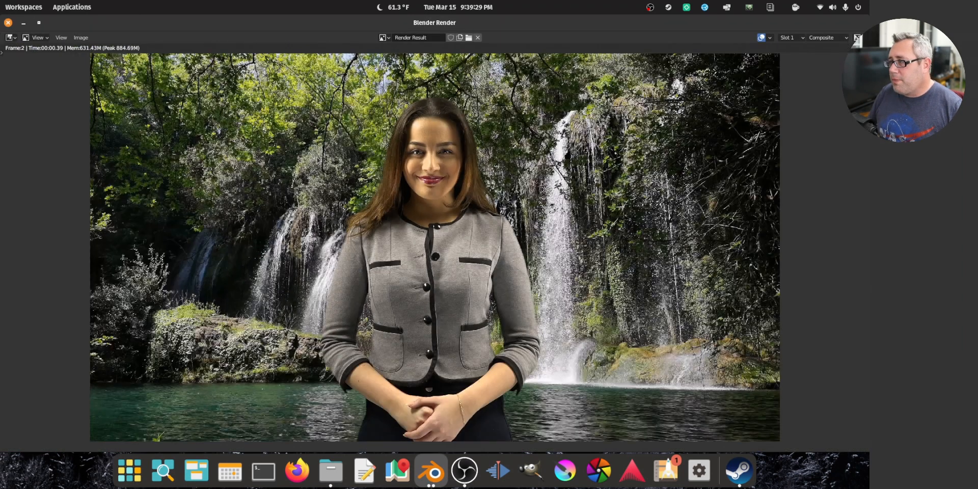